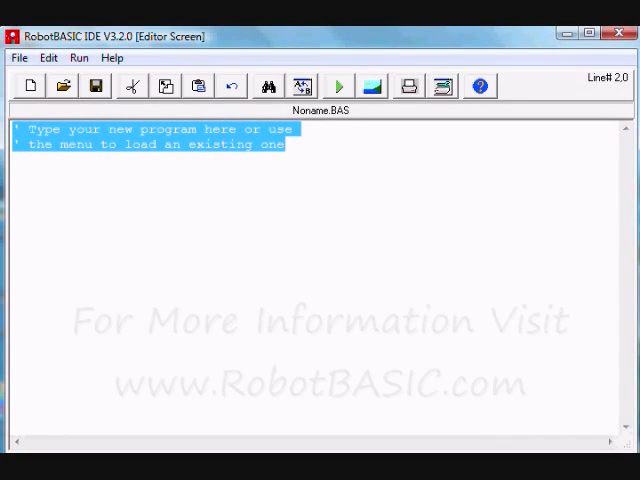
Place the robot at 50,50 with rLocate 50,50.
type("rLocat")
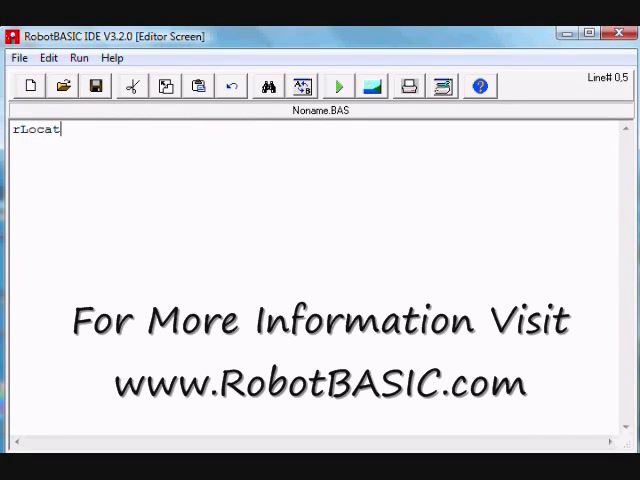
type("e")
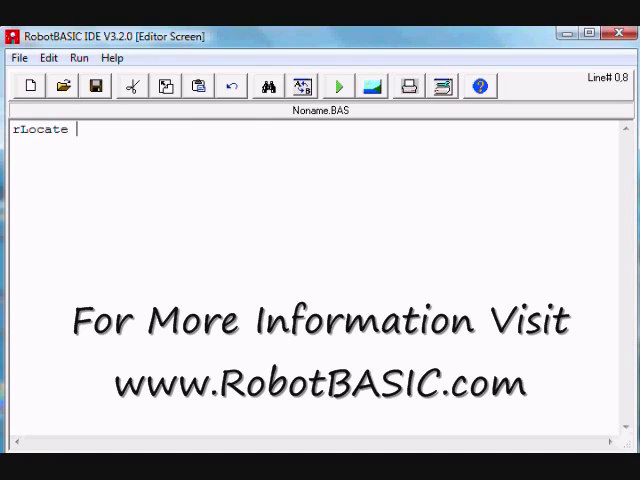
type("50,5")
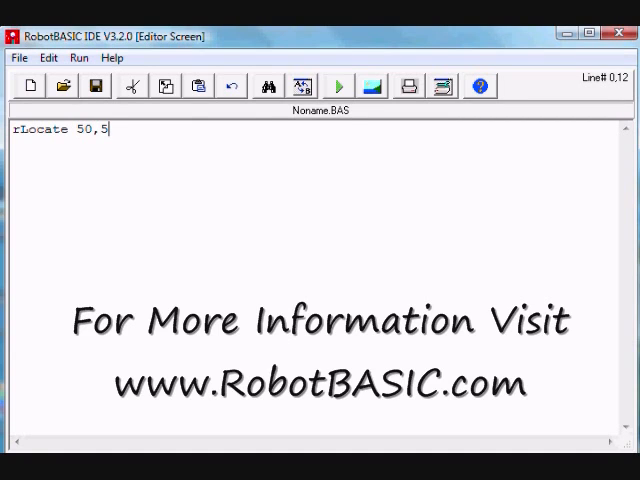
type("0")
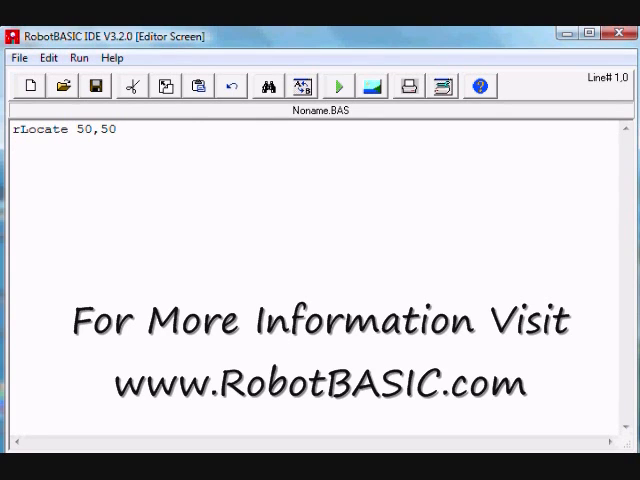
Add CircleWH 210,210,10,10,red,red on the next line to draw a small red circle.
type("Cir")
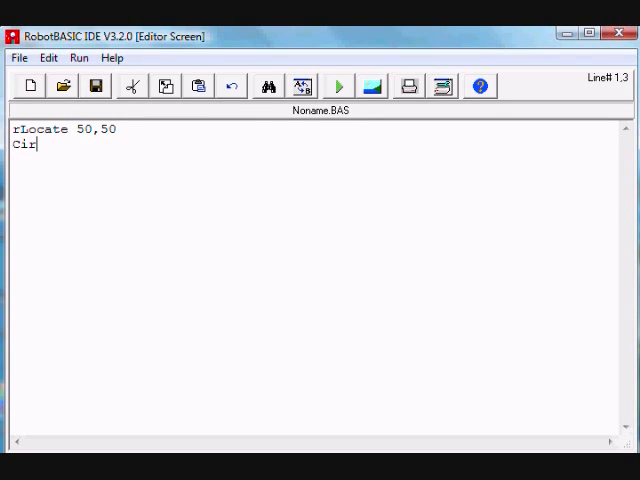
type("cl")
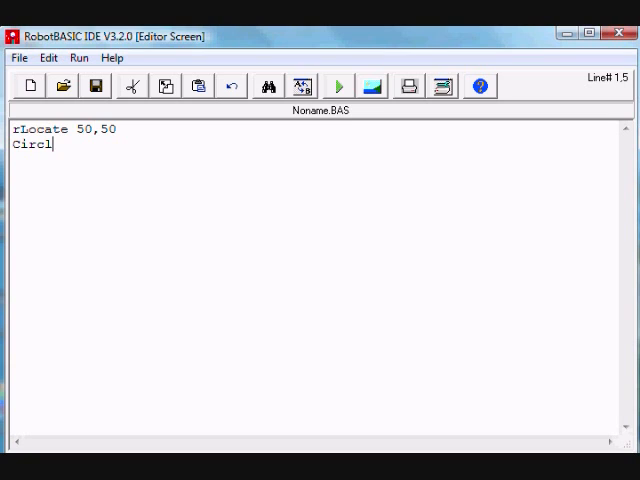
type("eWH")
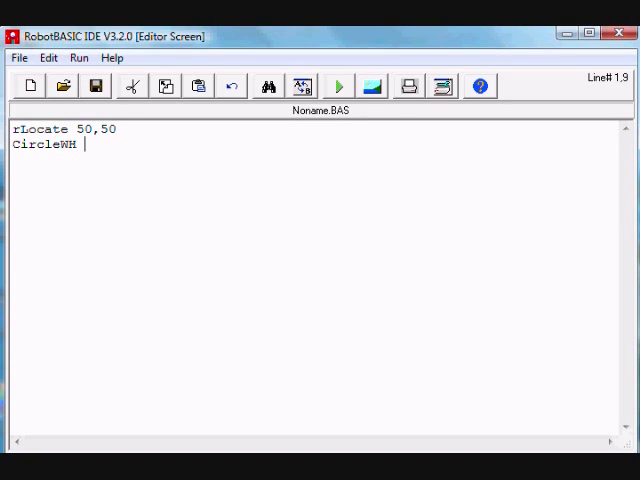
type("21")
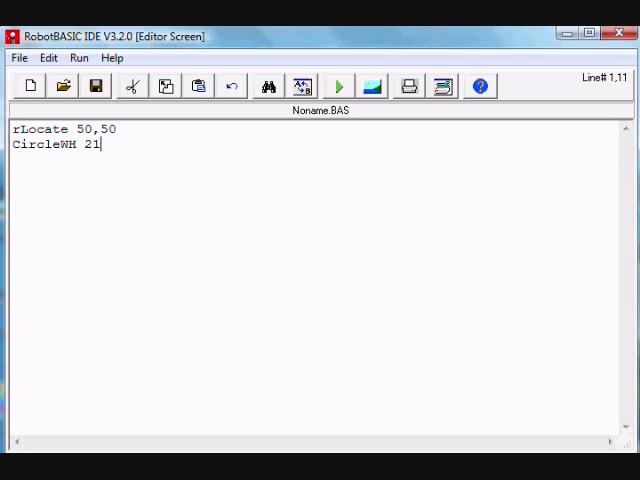
type("0,210")
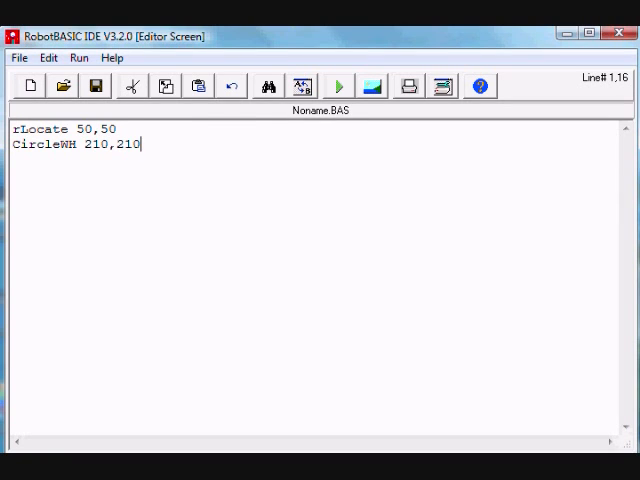
type(",10")
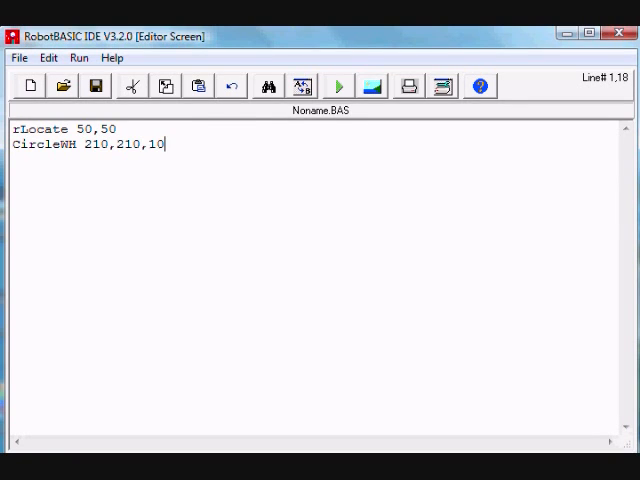
type(",10,")
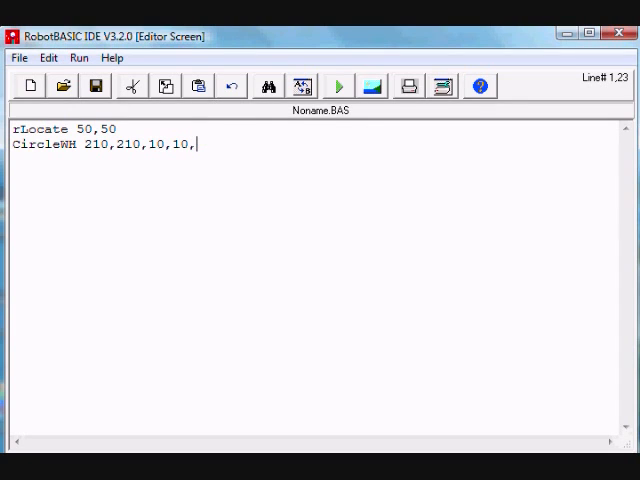
type("red,rfe")
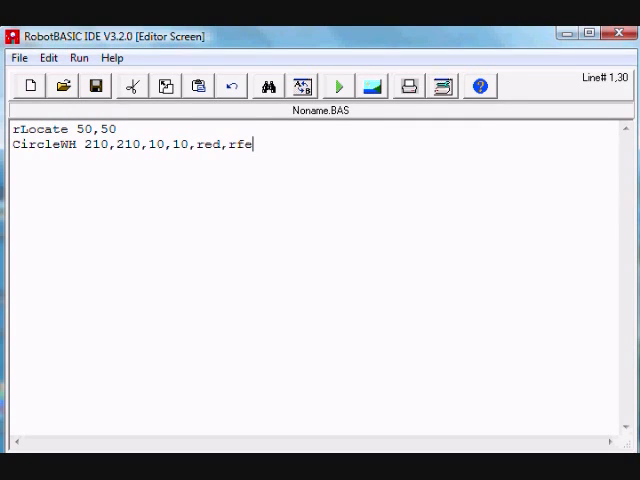
type("red")
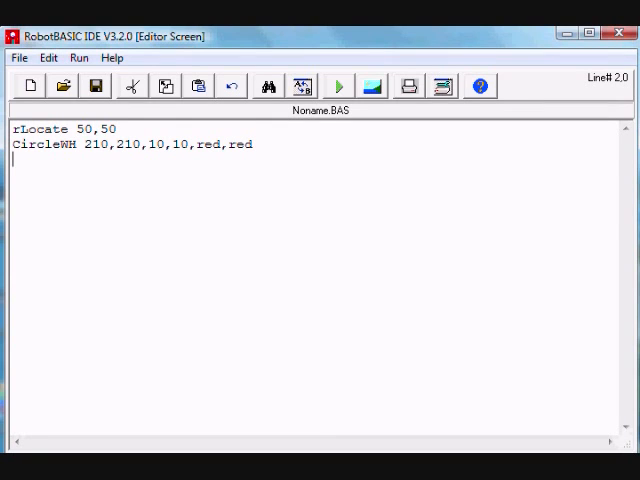
Insert an empty line after rLocate 50,50.
left_click(338, 85)
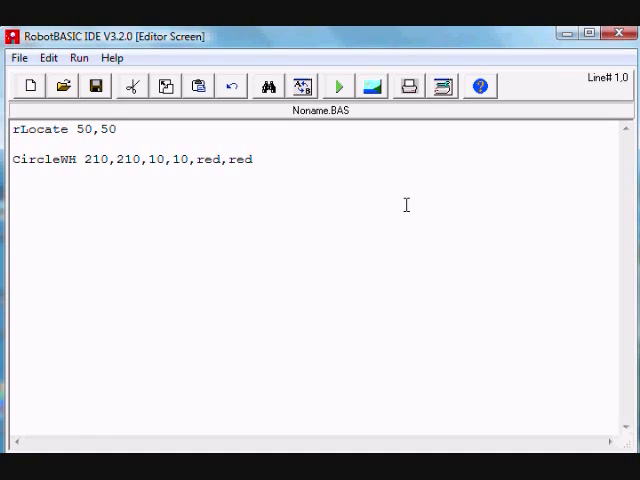
Add rInvisible red between rLocate 50,50 and the CircleWH line.
type("rInvisi")
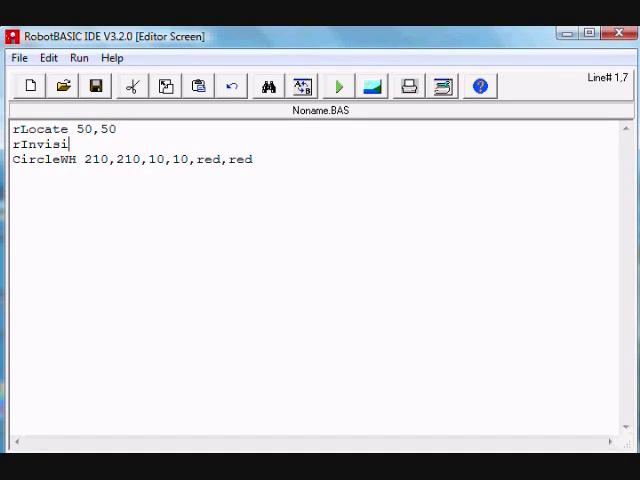
type("ble")
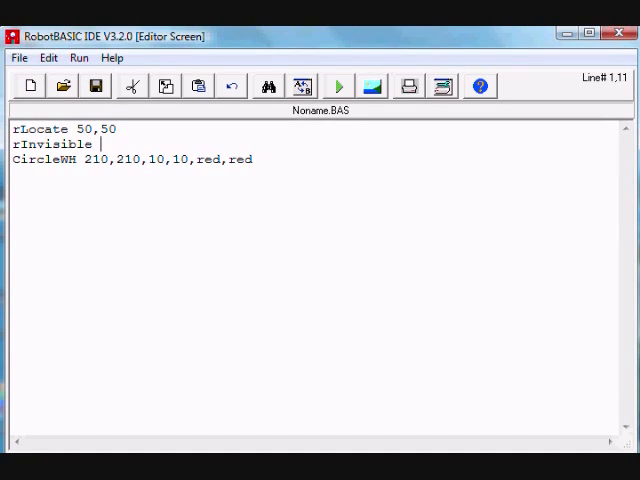
type("red")
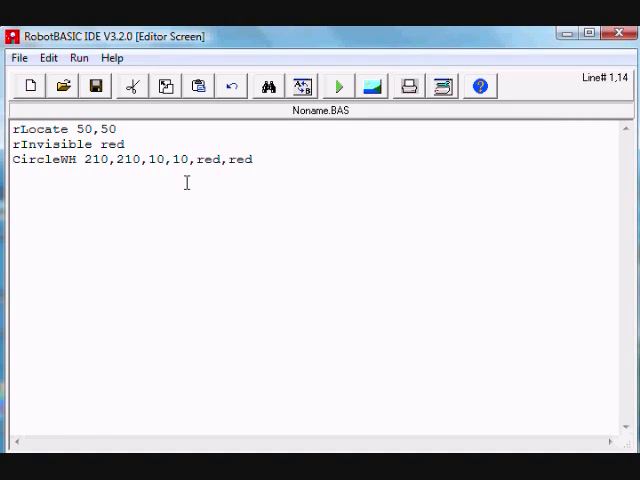
mouse_move(287, 177)
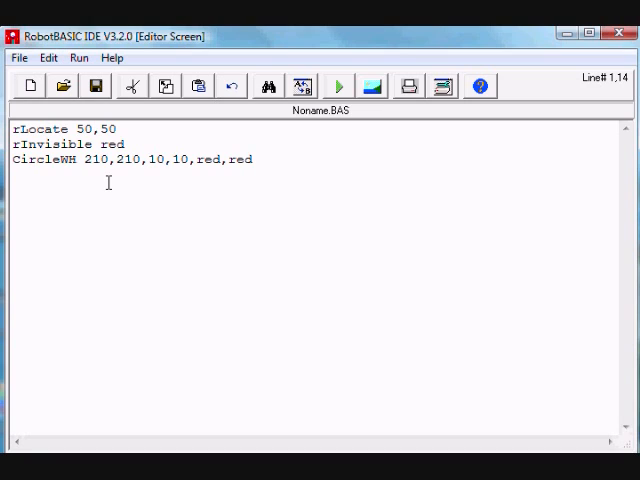
mouse_move(208, 193)
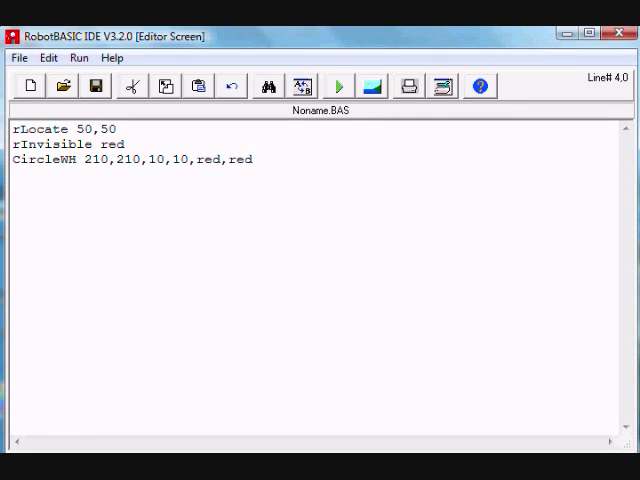
Add a while !() … wend loop containing rTurn 1 below CircleWH.
type("while")
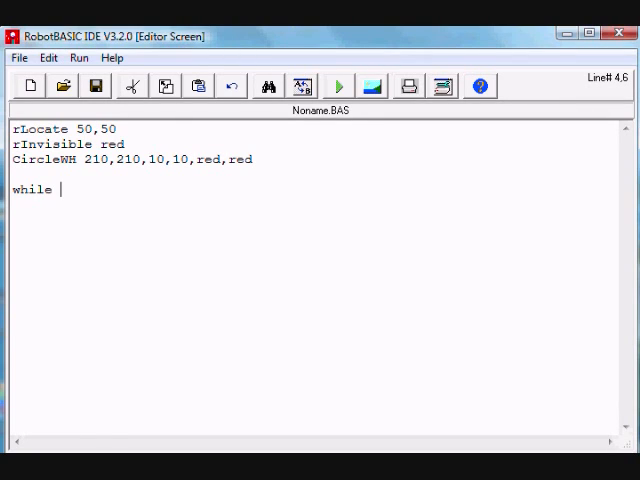
type("!()")
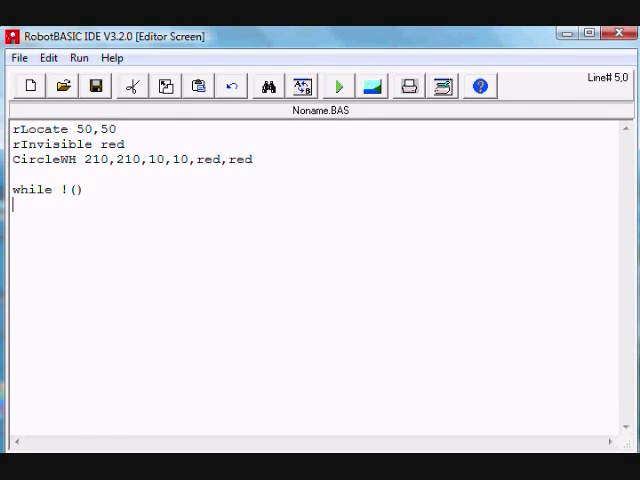
type("wend")
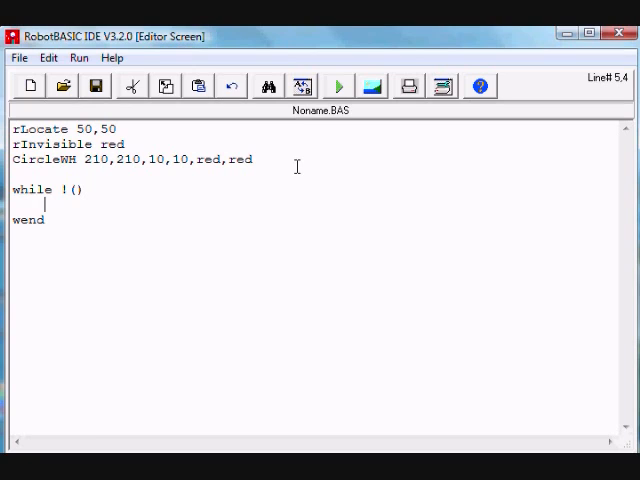
type("rTurn")
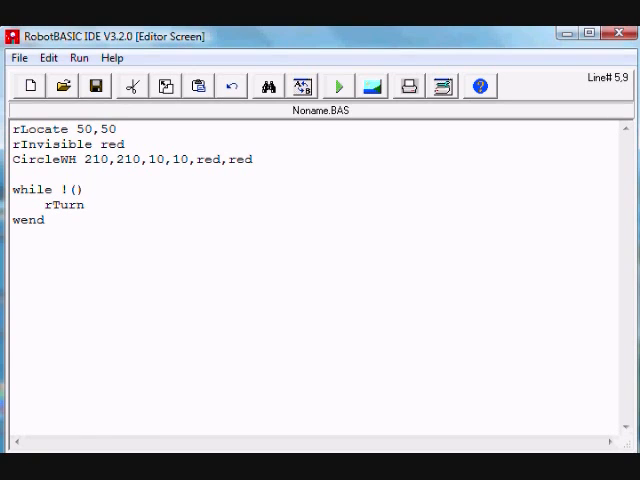
type("1")
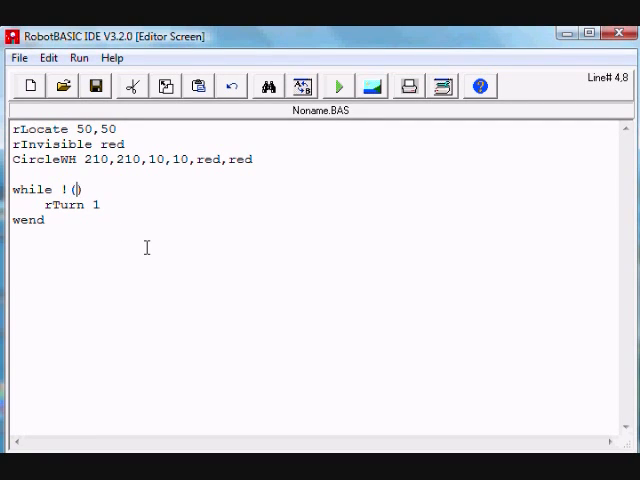
Fill in the loop condition so it reads while !(rBeacon(red)).
type("r")
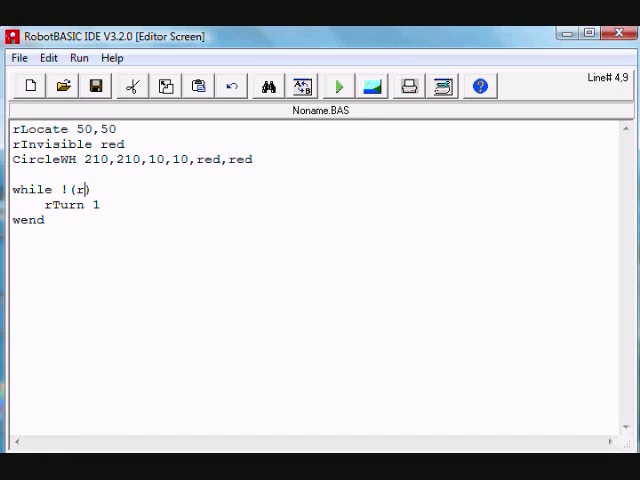
type("Beacon(red))")
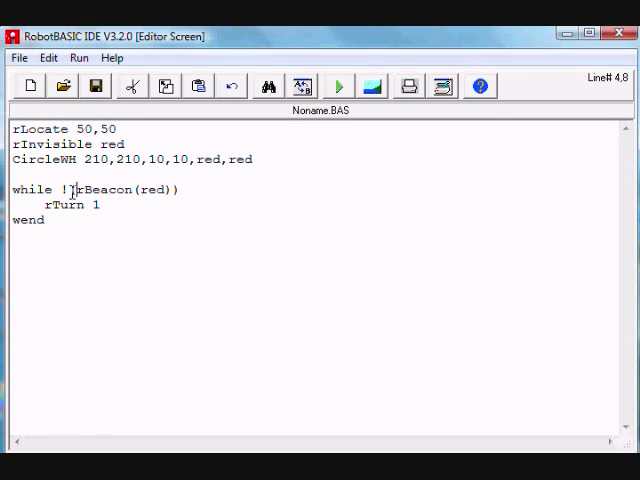
double_click(88, 190)
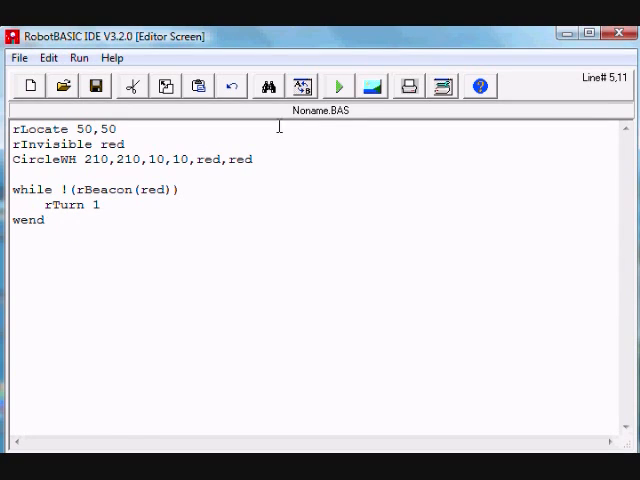
left_click(338, 85)
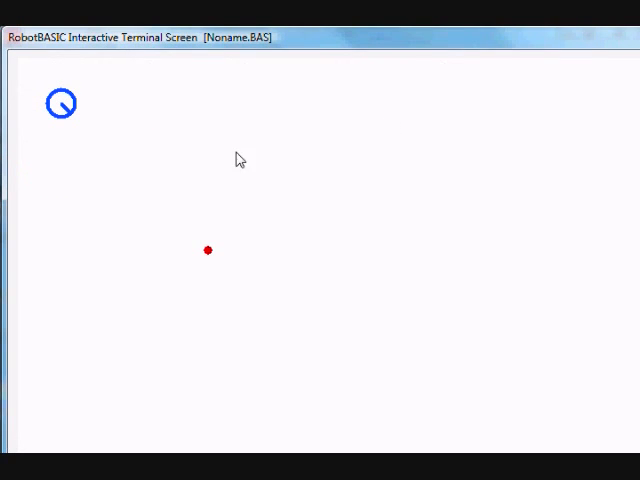
mouse_move(205, 257)
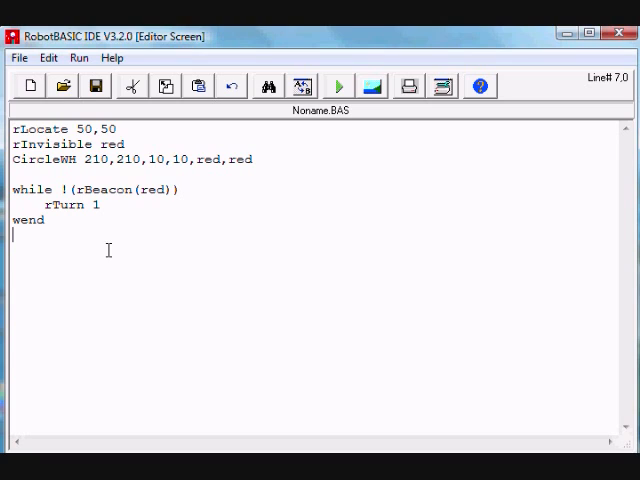
Add rForward rBeacon(red) after wend and begin a new line after CircleWH.
type("rF")
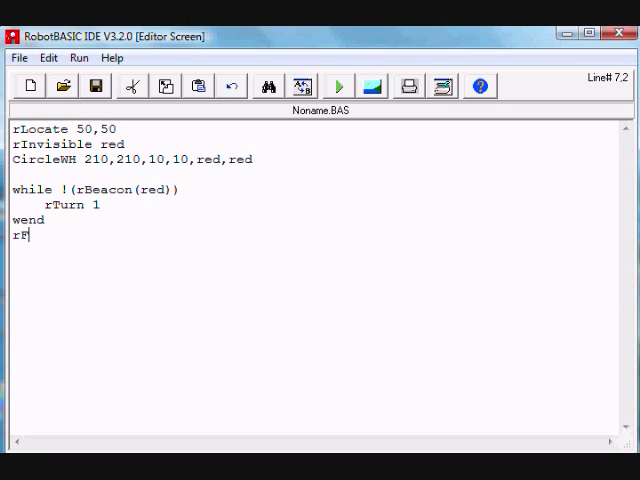
type("orward r")
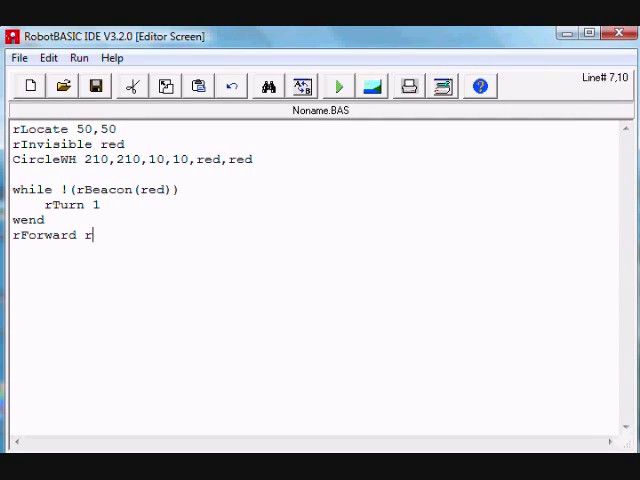
type("Beacon(red")
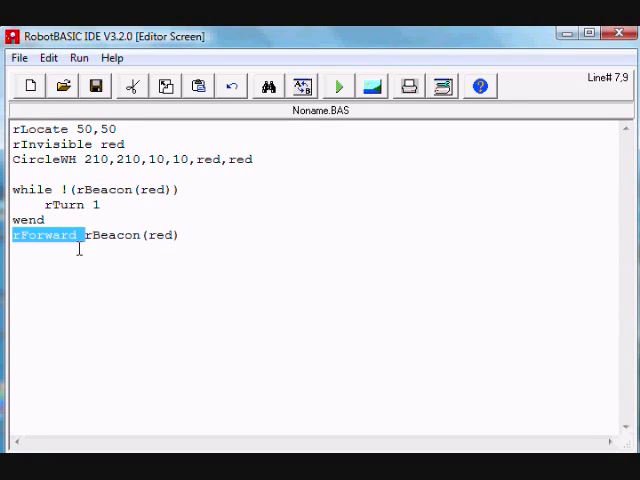
left_click(338, 85)
type("r")
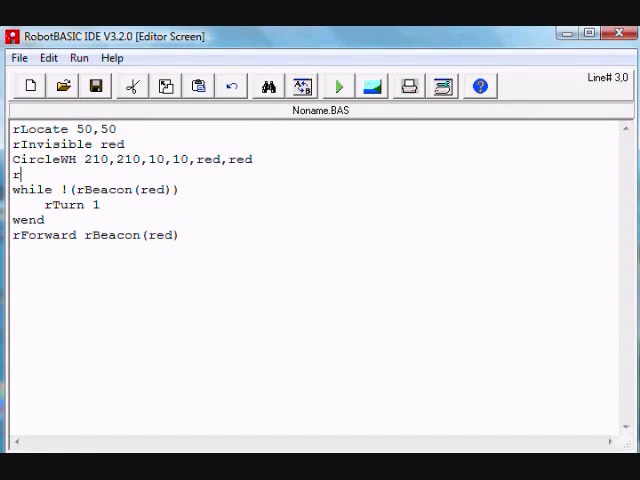
Add rSlip 0 after CircleWH, test-run it, then change it to rSlip 70.
type("Slip")
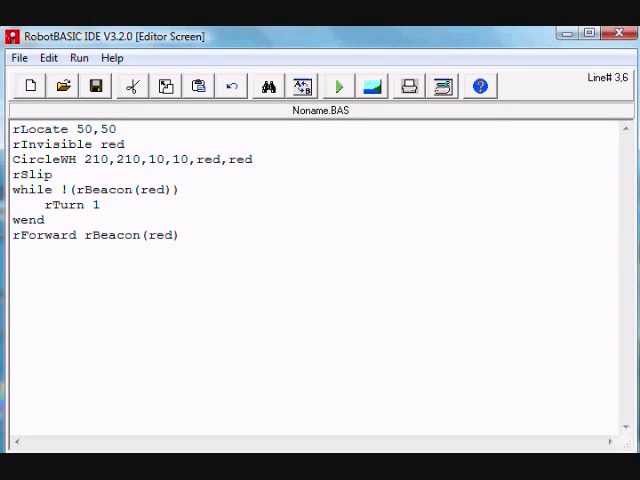
type("0")
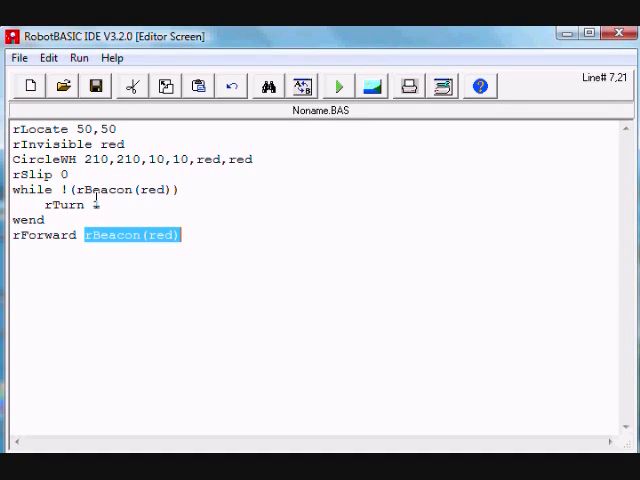
type("1")
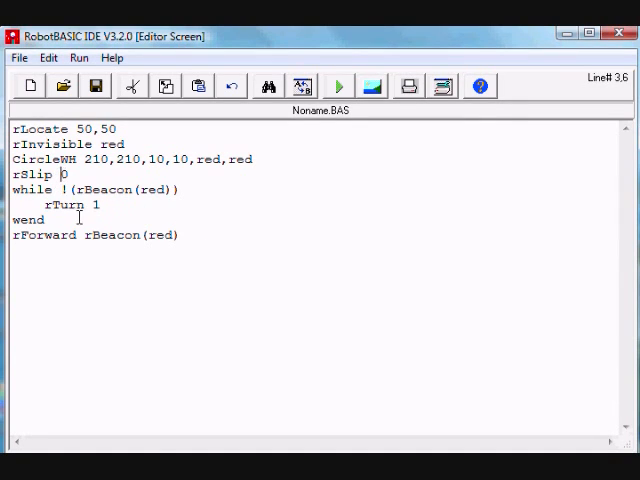
triple_click(36, 174)
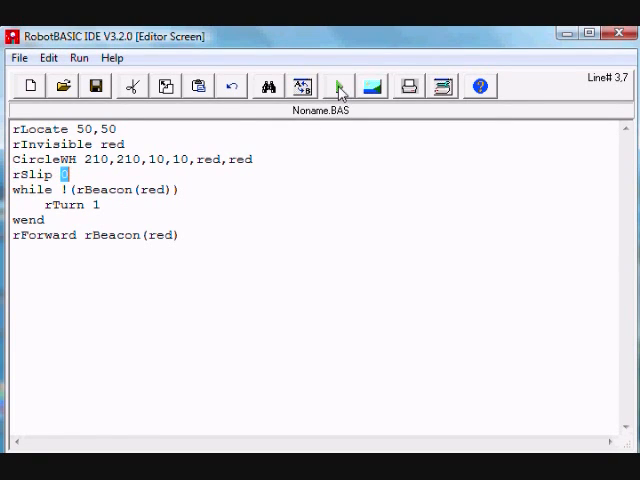
left_click(338, 85)
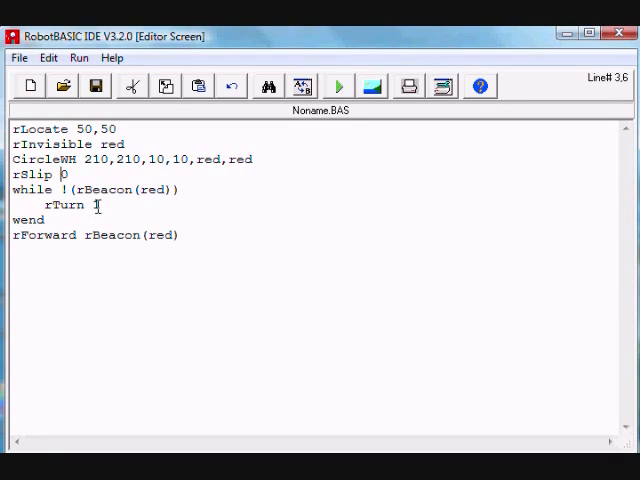
type("7")
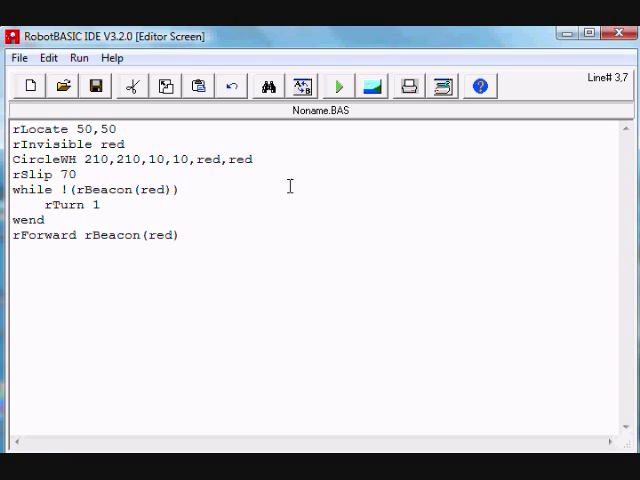
mouse_move(339, 86)
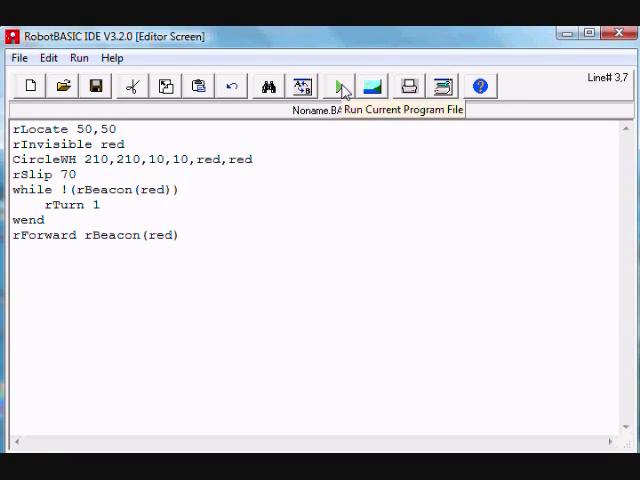
Test-run with slippage 70 and add a blank line before the while loop.
left_click(338, 85)
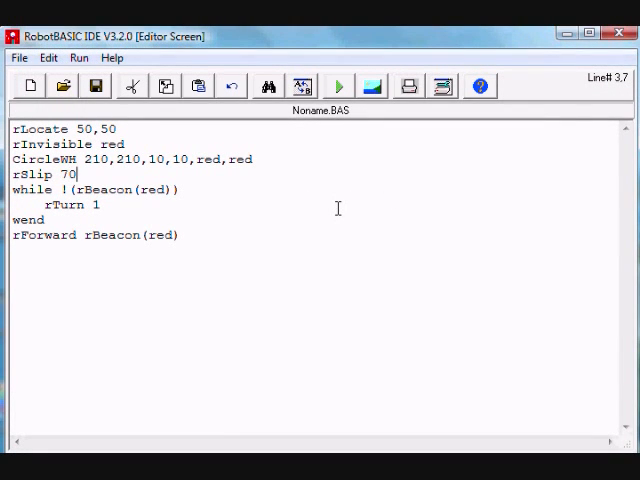
key("enter")
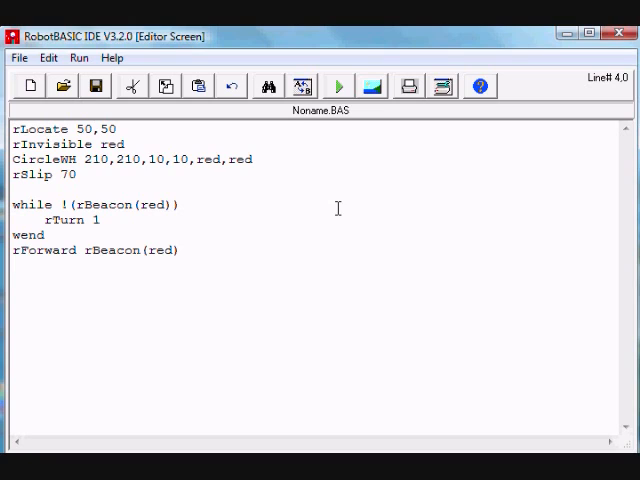
Wrap the while loop and rForward line in an indented repeat … until () block.
type("repeat")
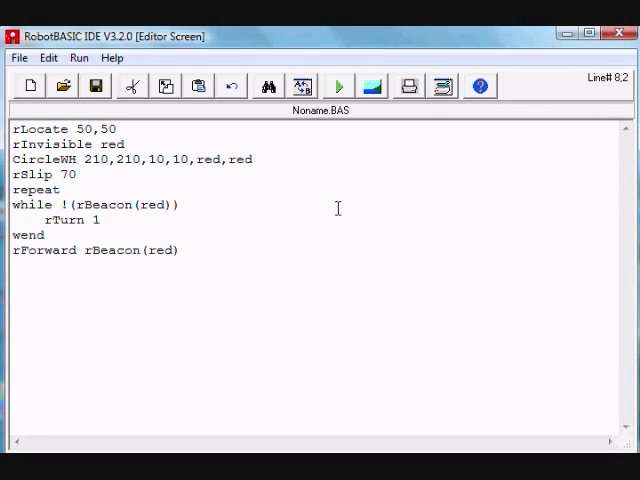
type("u")
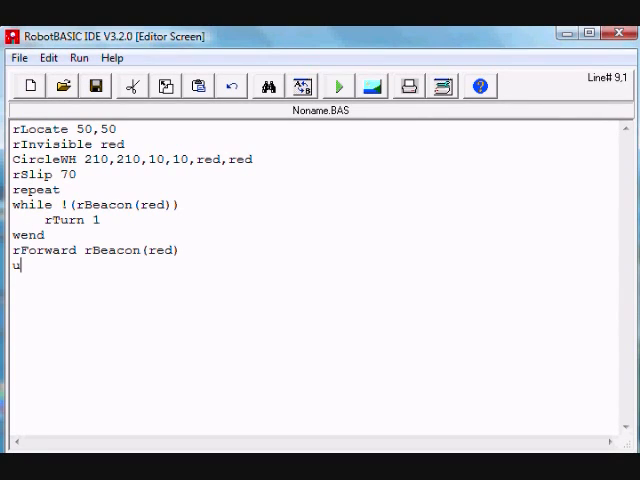
type("ntil ()")
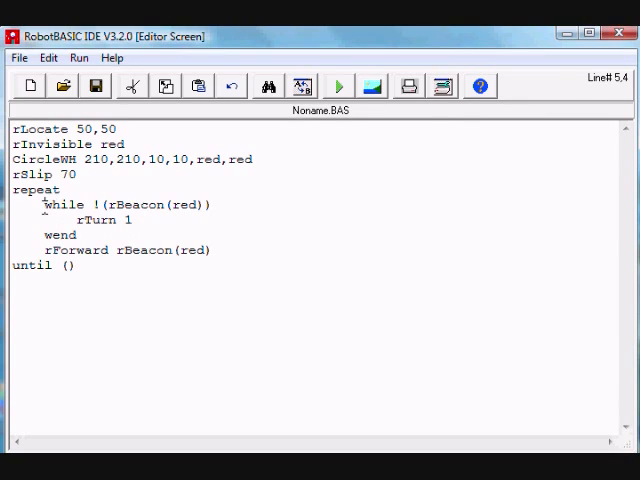
left_click_drag(49, 204, 88, 234)
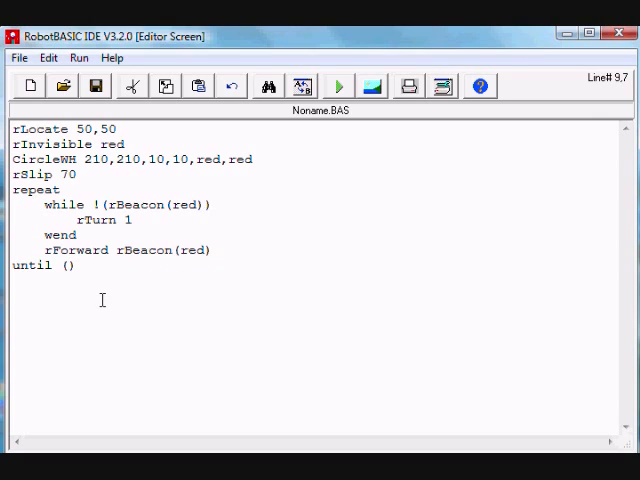
Start the until condition by typing rB inside its parentheses.
type("rB")
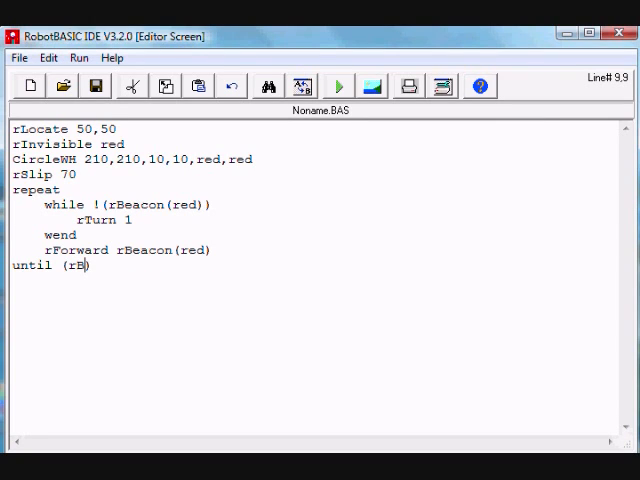
Complete the loop condition as until (rBeacon() <= 2) and run the program.
type("eacon")
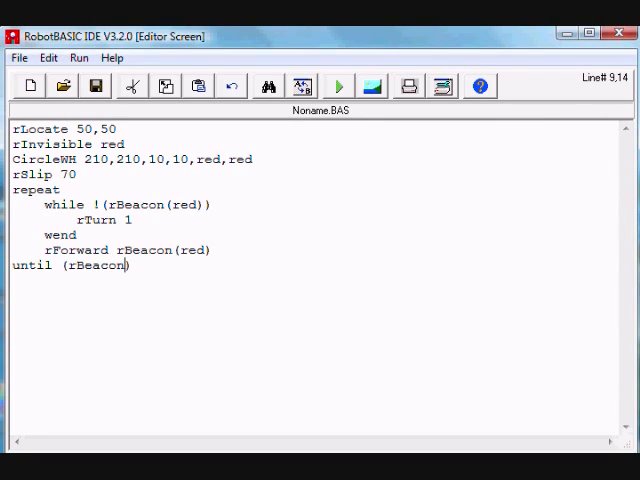
type("() <")
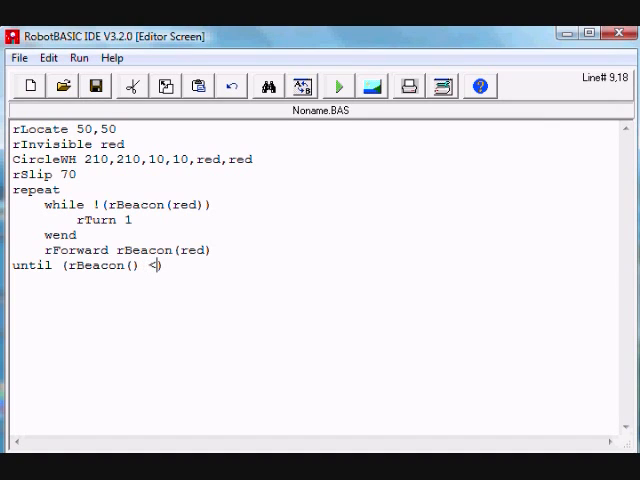
type("= 2")
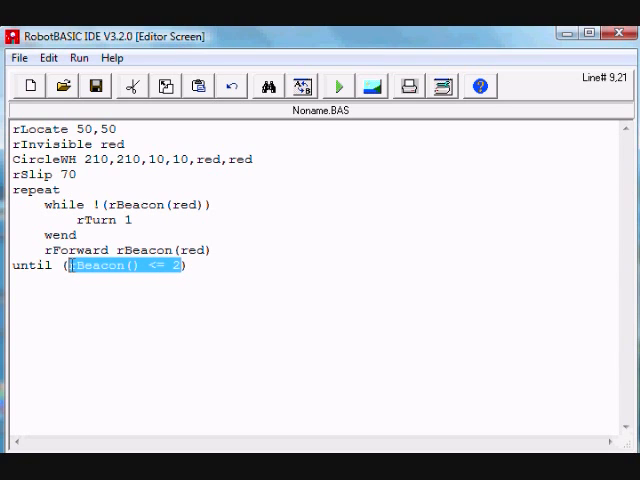
mouse_move(338, 90)
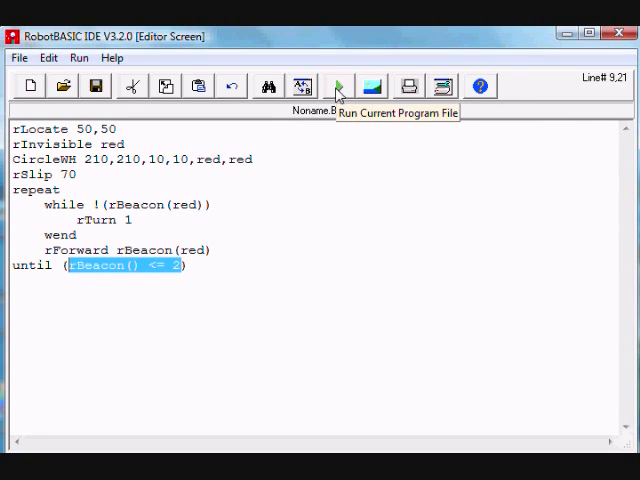
left_click(337, 85)
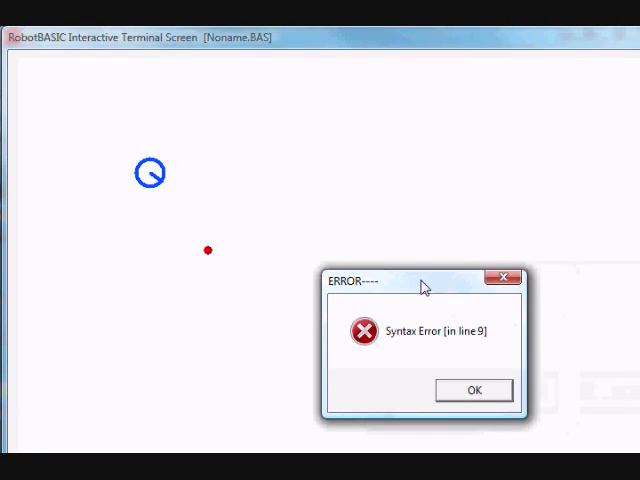
Dismiss the line-9 syntax error, fix the call to rBeacon(red), and rerun the program.
left_click(473, 390)
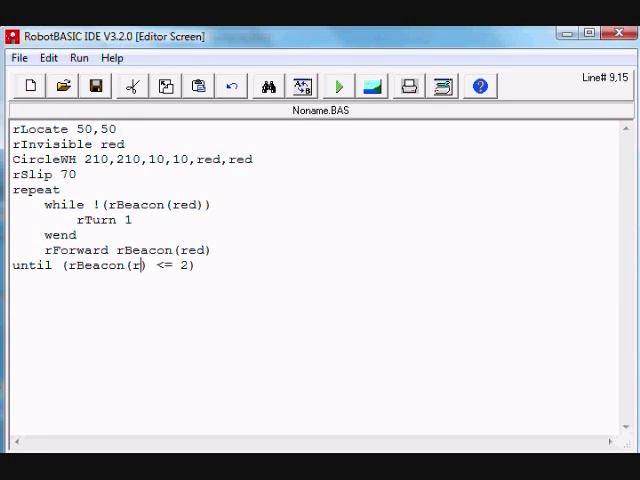
type("ed")
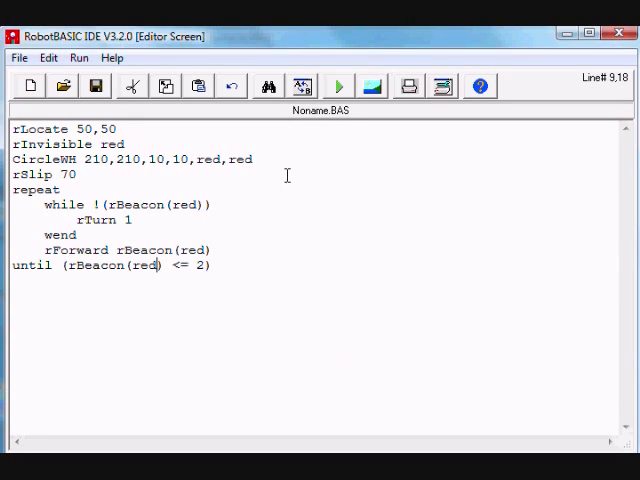
left_click(338, 85)
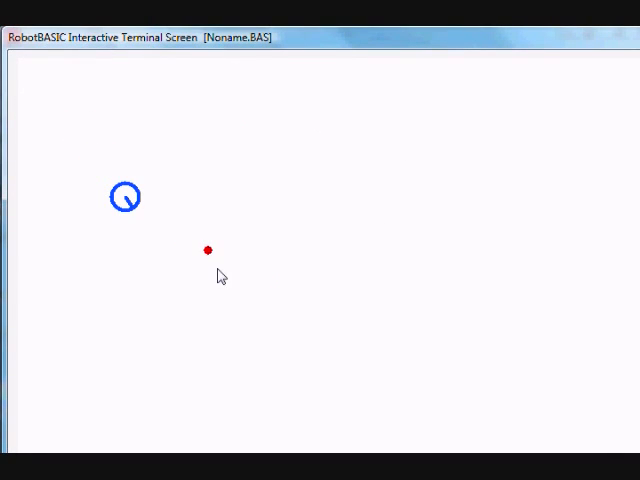
mouse_move(128, 218)
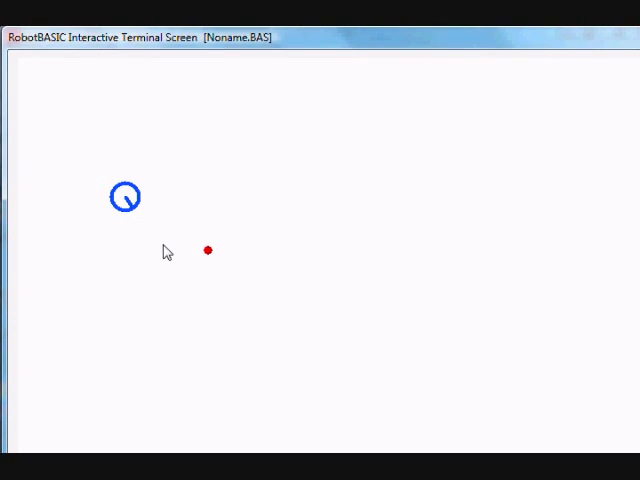
mouse_move(138, 223)
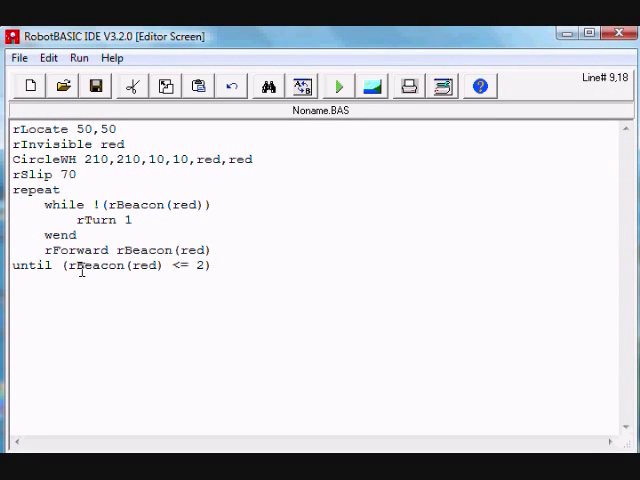
double_click(85, 265)
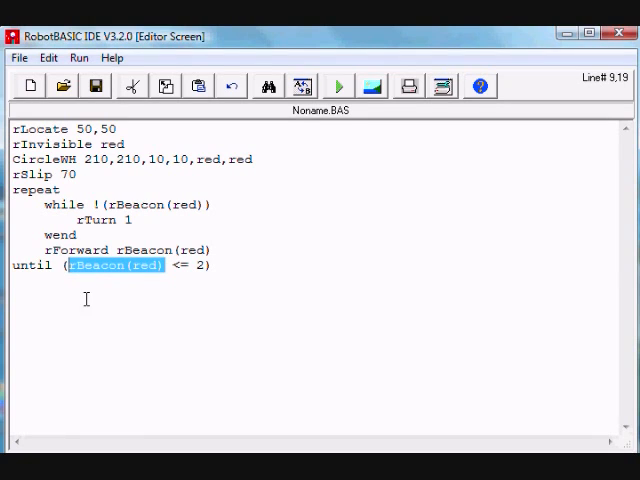
mouse_move(90, 311)
type("(rBeacon(red) ")
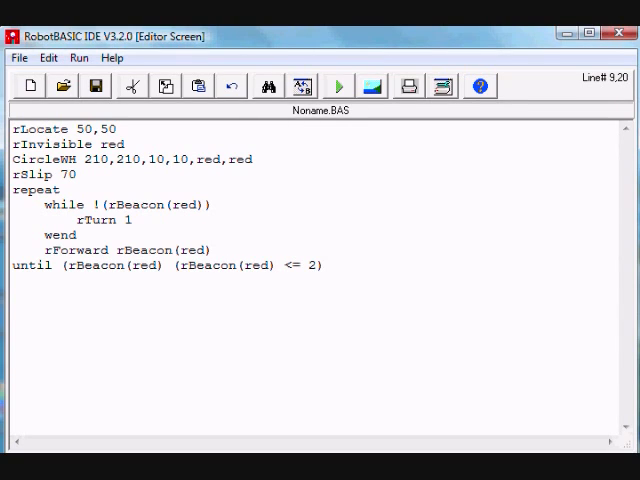
Add != 0 after the pasted rBeacon(red) copy opening the until condition.
type("!= 0")
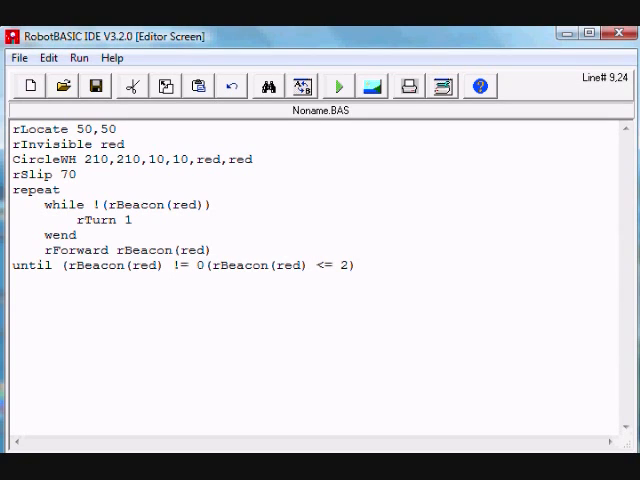
Join the checks as (rBeacon(red) != 0) && (rBeacon(red) <= 2) and run the program.
type(") &&")
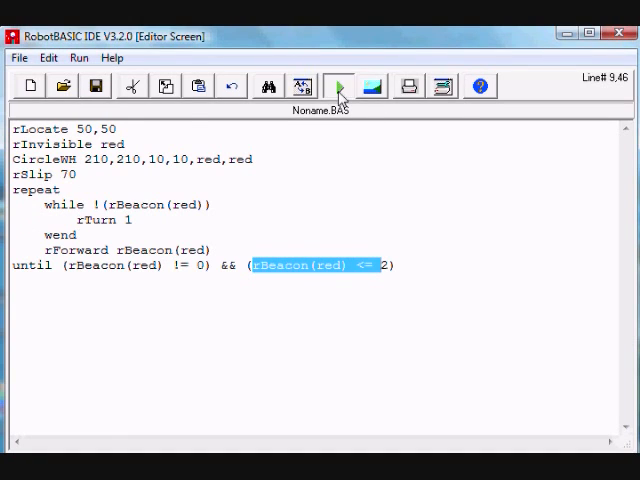
left_click(338, 85)
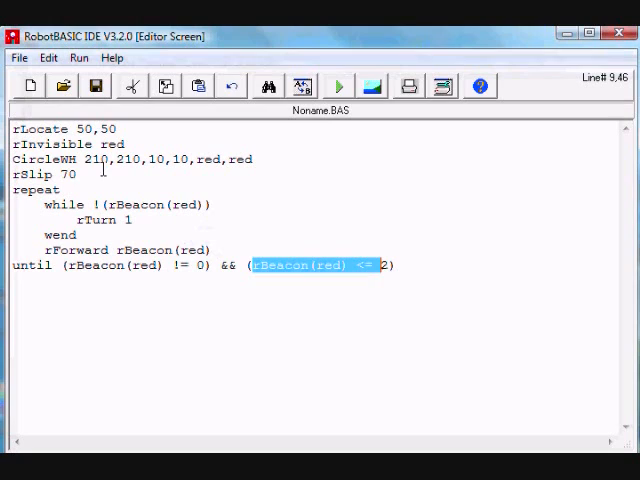
Raise wheel slippage from rSlip 70 to rSlip 90 and run the program again.
left_click(65, 174)
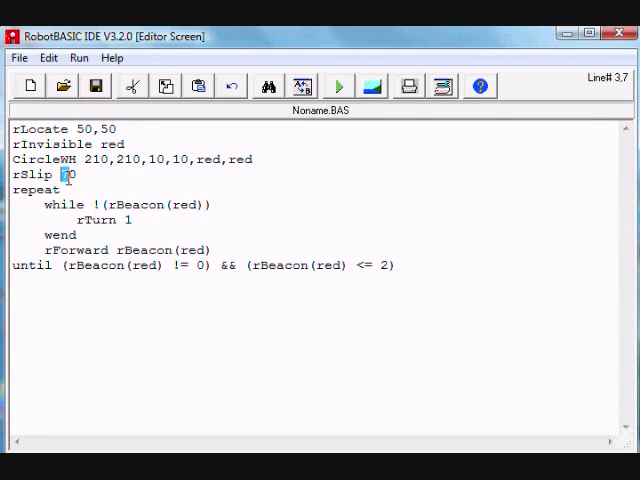
left_click(338, 85)
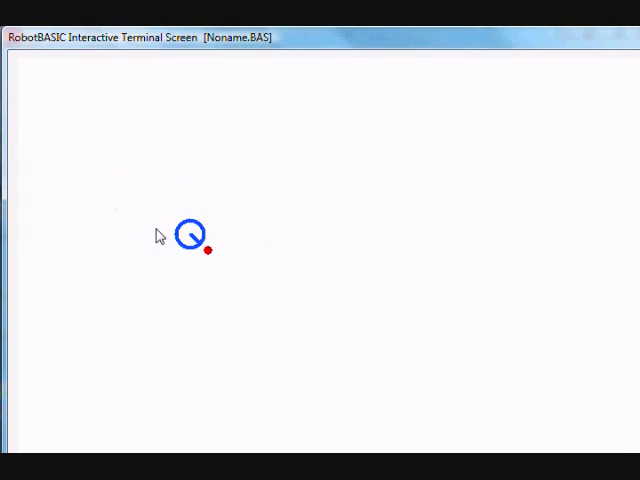
mouse_move(186, 268)
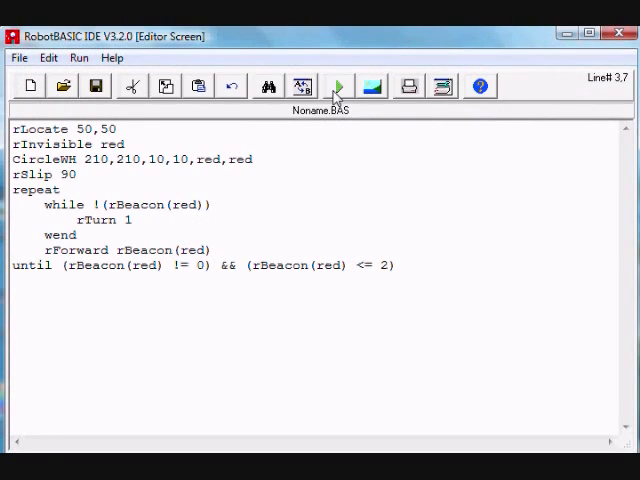
left_click(337, 85)
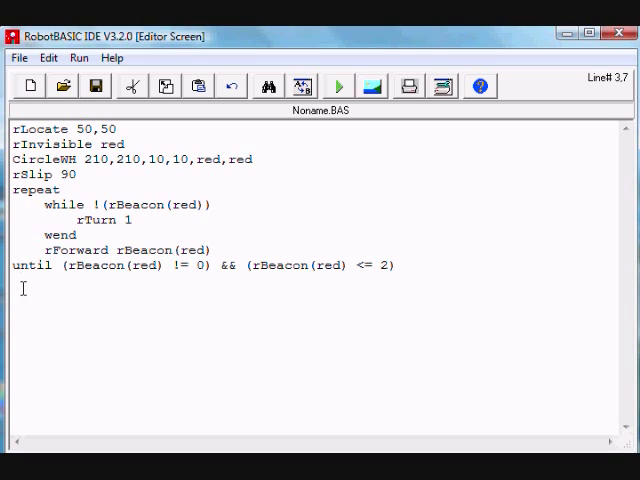
left_click(382, 266)
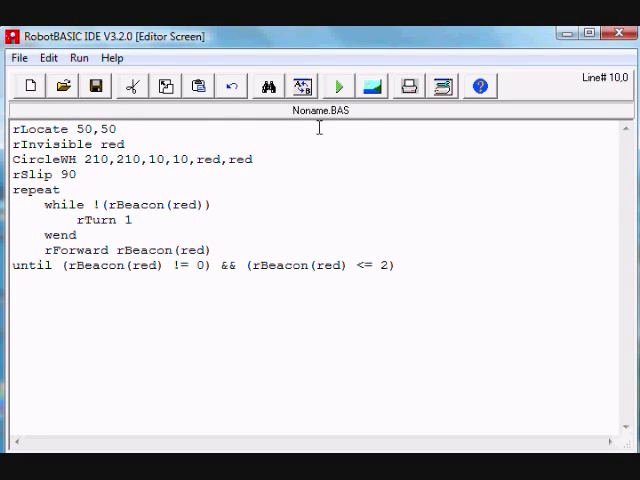
Open the example program Figure15_14.BAS from the Chapter_15 folder.
left_click(62, 85)
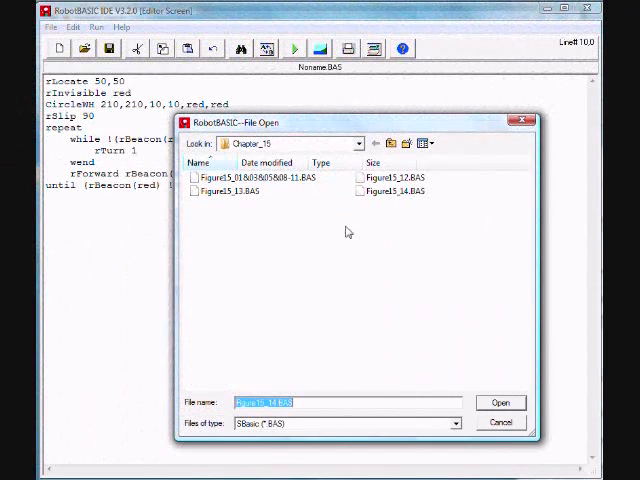
left_click(499, 402)
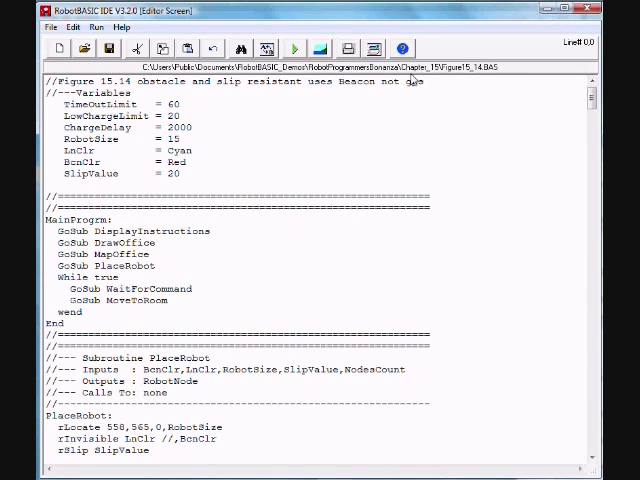
Run Figure15_14 and dismiss the Office Messenger instructions to reveal the office map.
left_click(294, 48)
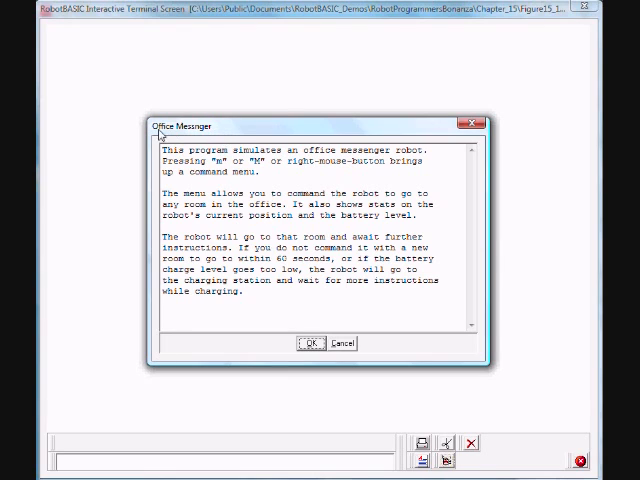
left_click(313, 342)
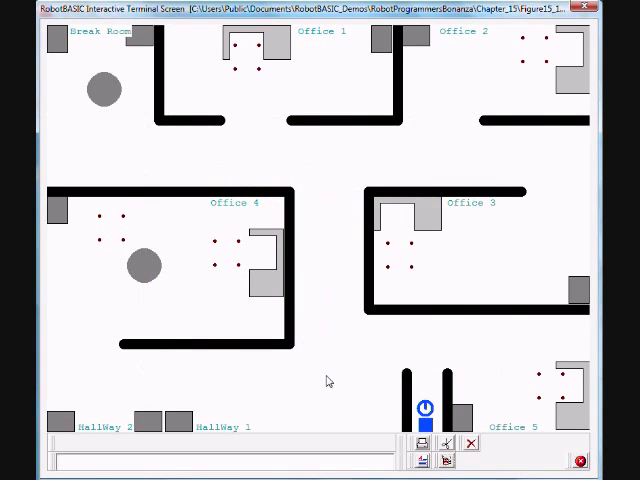
mouse_move(324, 155)
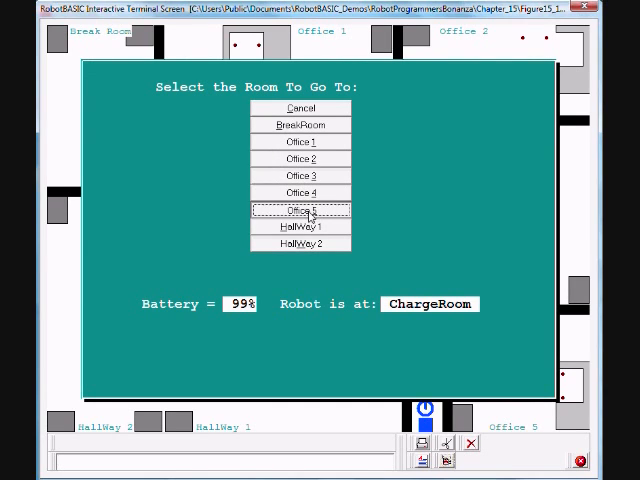
Send the messenger robot to Office 5, then Office 4, leaving battery at 88%.
left_click(300, 210)
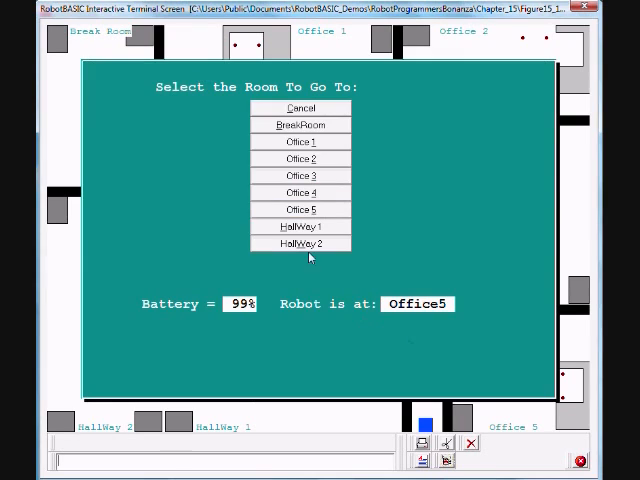
left_click(301, 243)
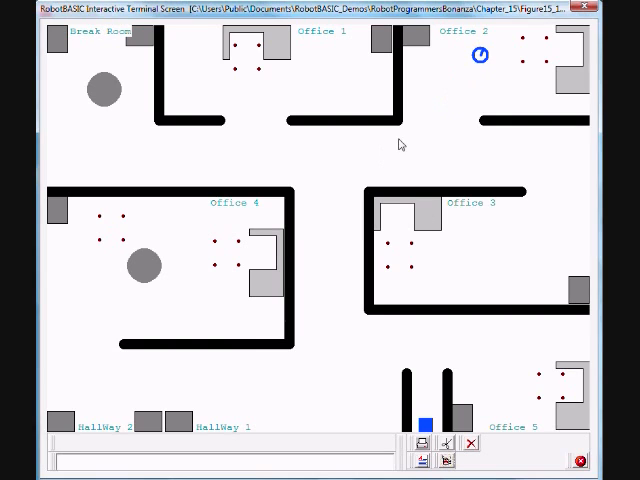
mouse_move(371, 172)
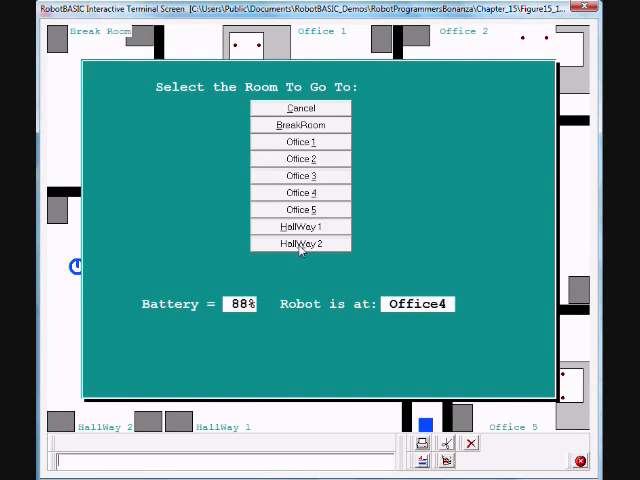
left_click(300, 108)
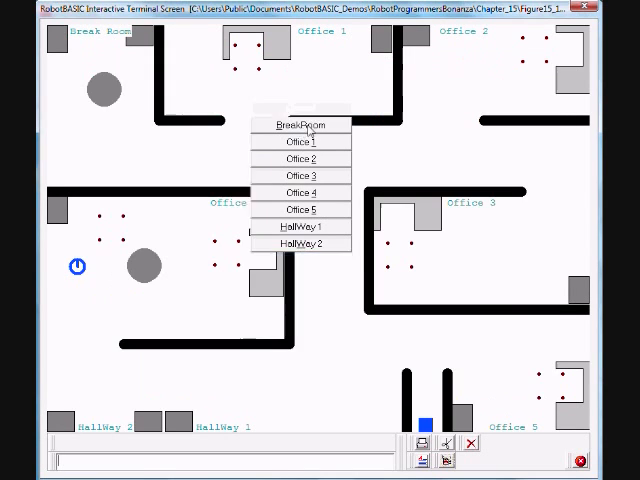
Rerun the office-messenger program and dismiss its instructions, with the robot back at its charger.
left_click(301, 192)
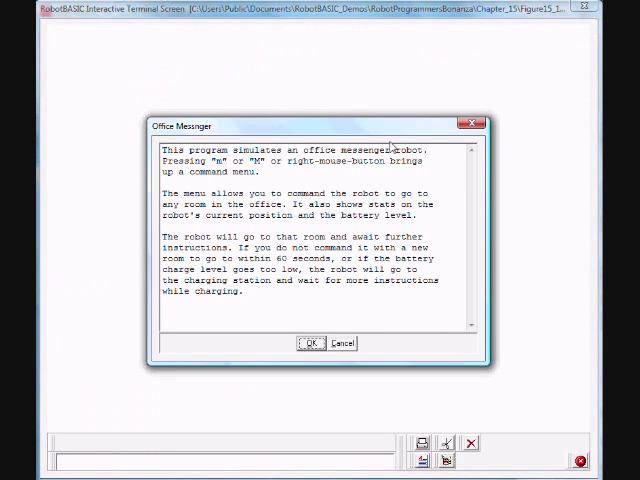
left_click(311, 342)
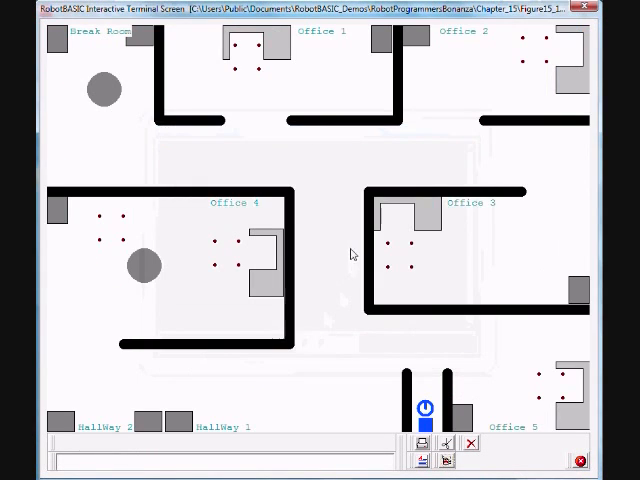